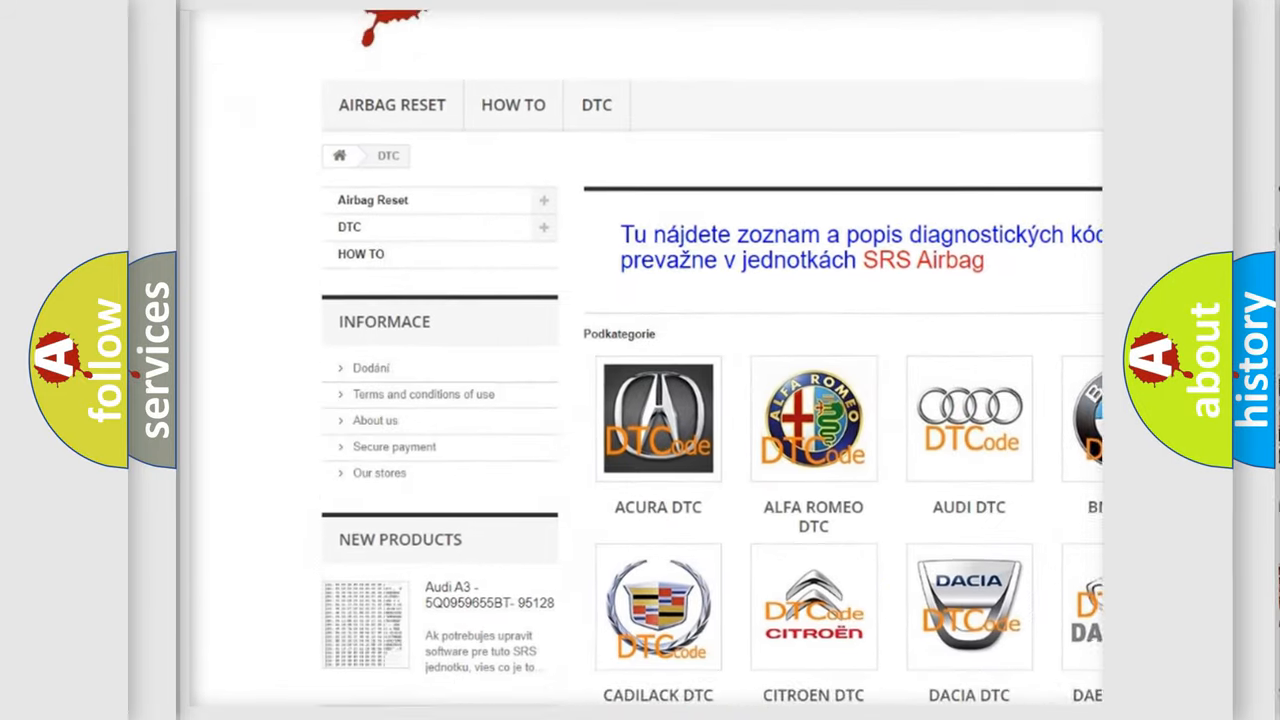
{"action": "scroll", "scroll_direction": "down", "scroll_amount": 3}
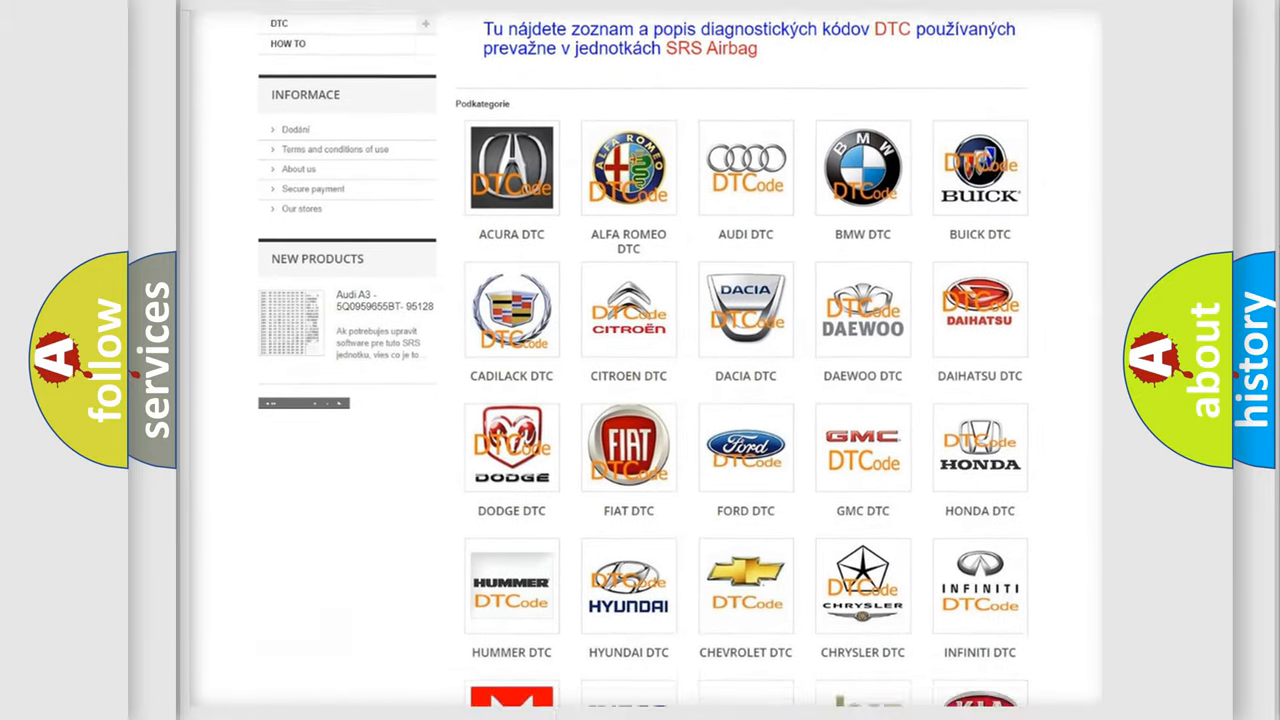
{"action": "scroll", "scroll_direction": "down", "scroll_amount": 3}
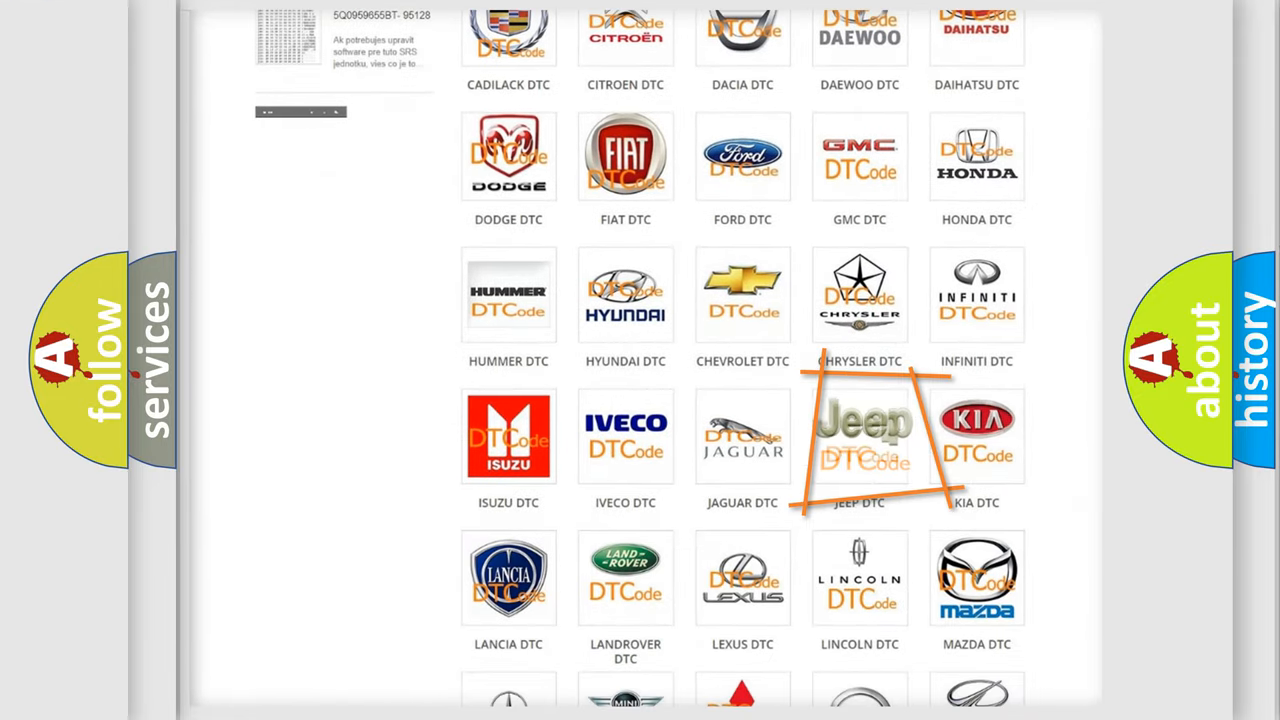